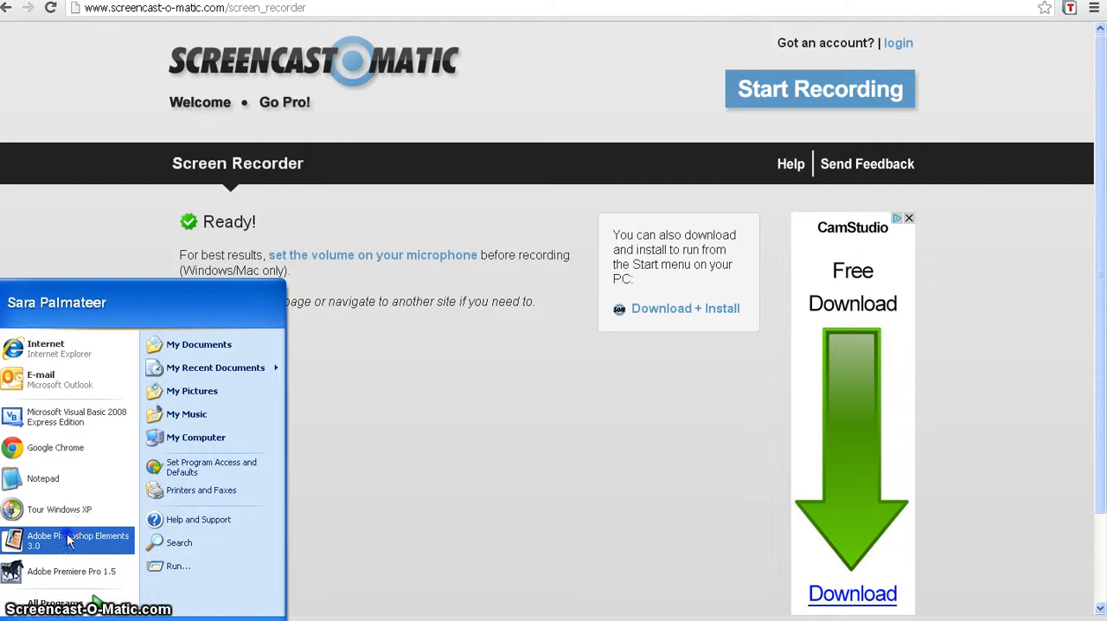
# Step: Launch Photoshop Elements and start a blank 7 × 5 inch document named 'Boat'
pyautogui.click(67, 539)
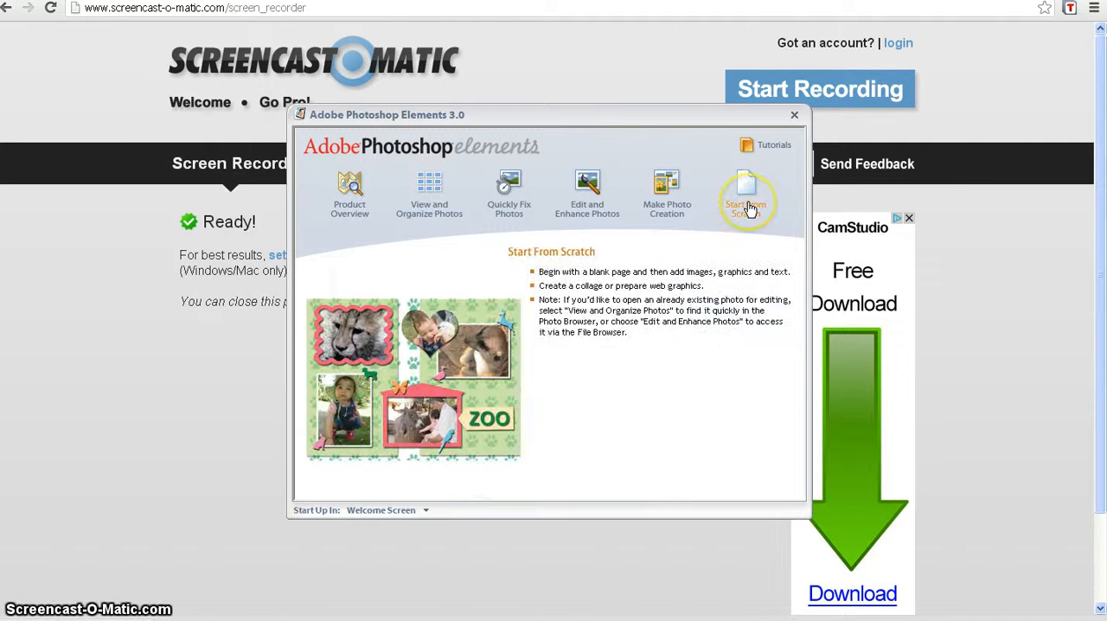
pyautogui.click(746, 195)
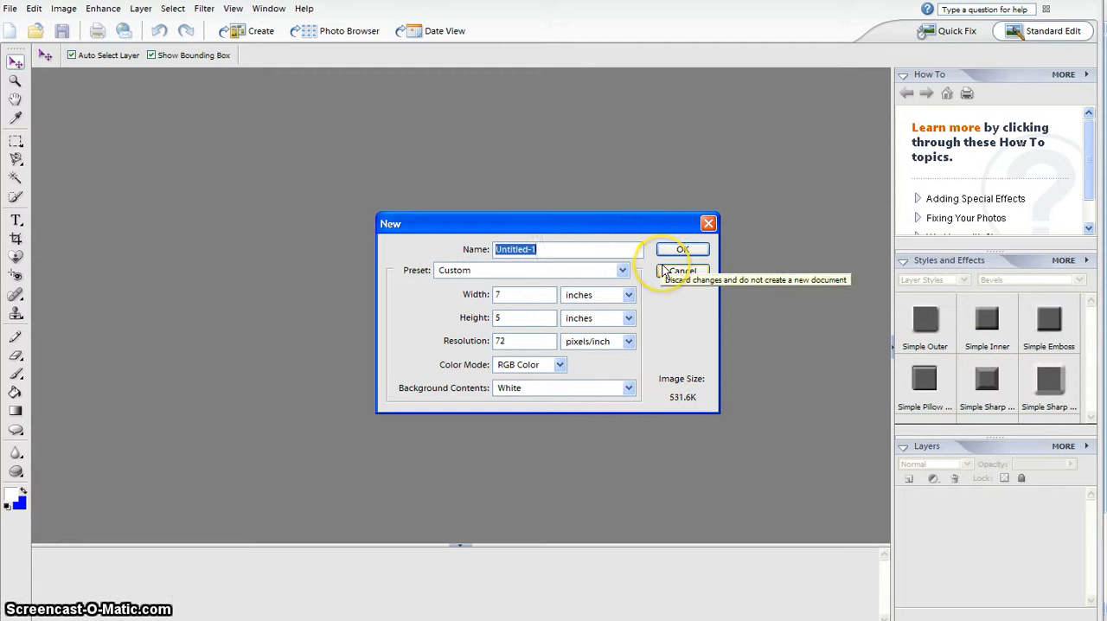
pyautogui.write('Boat')
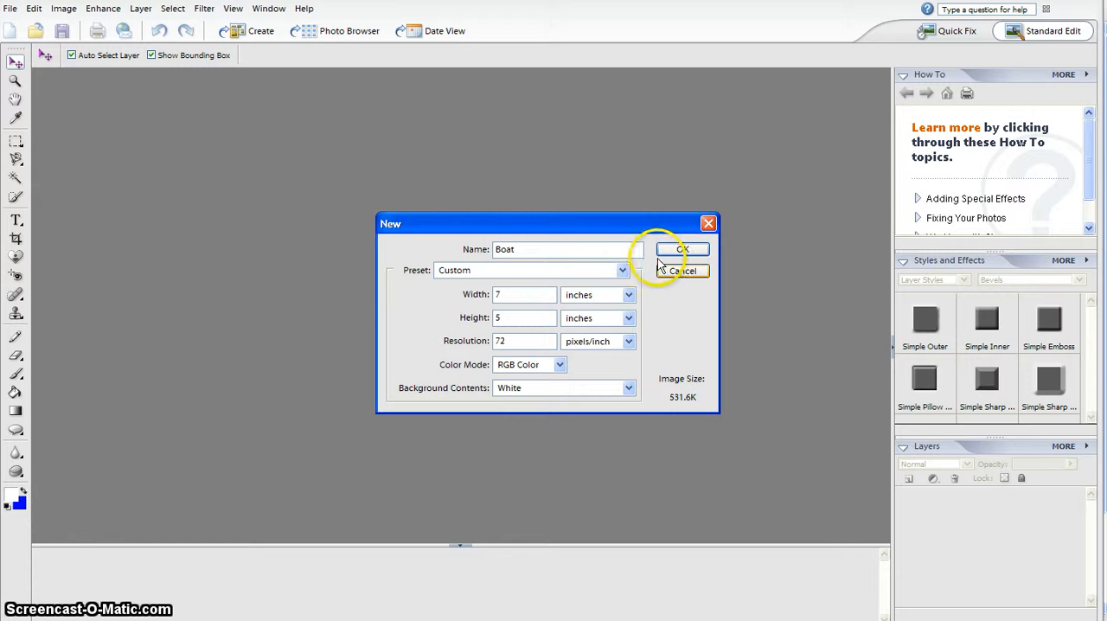
pyautogui.click(682, 249)
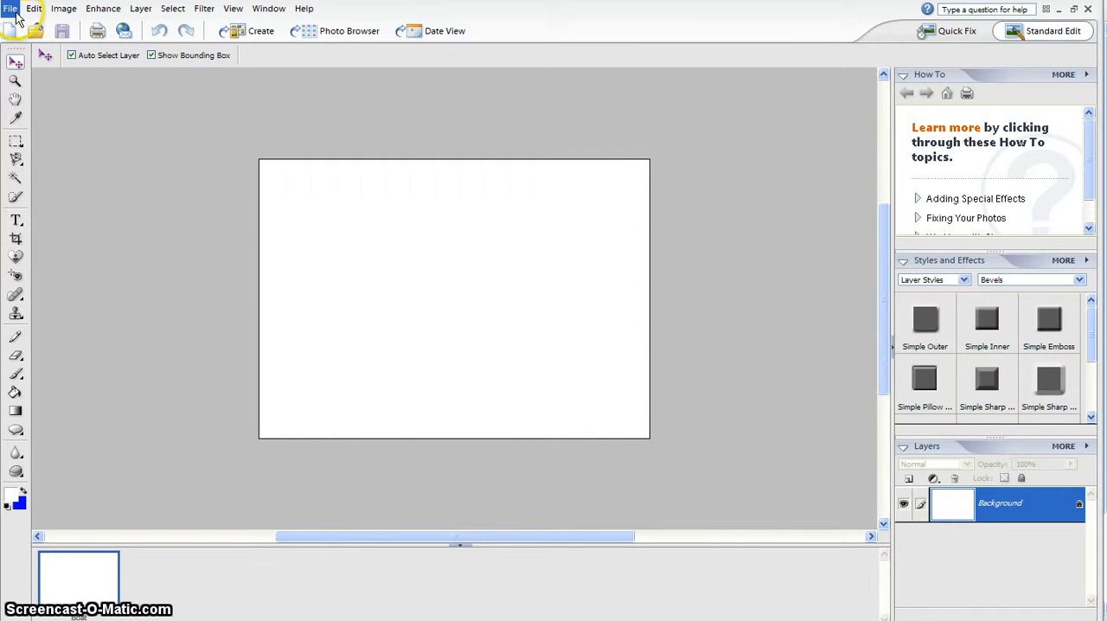
# Step: Open boat-and-water.jpg from the File menu
pyautogui.click(10, 8)
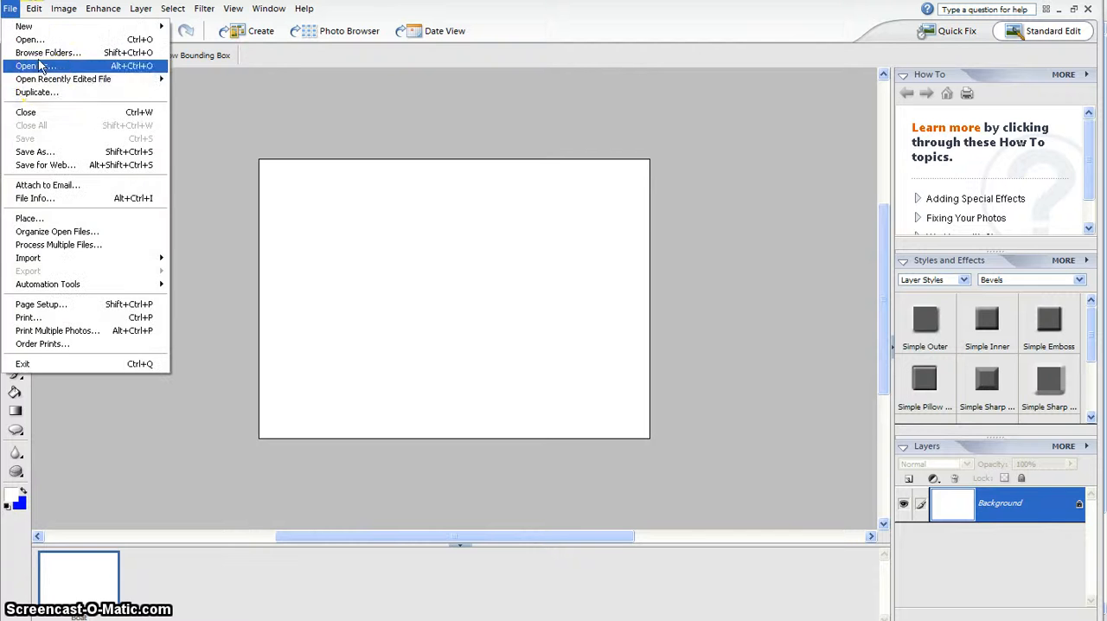
pyautogui.click(28, 66)
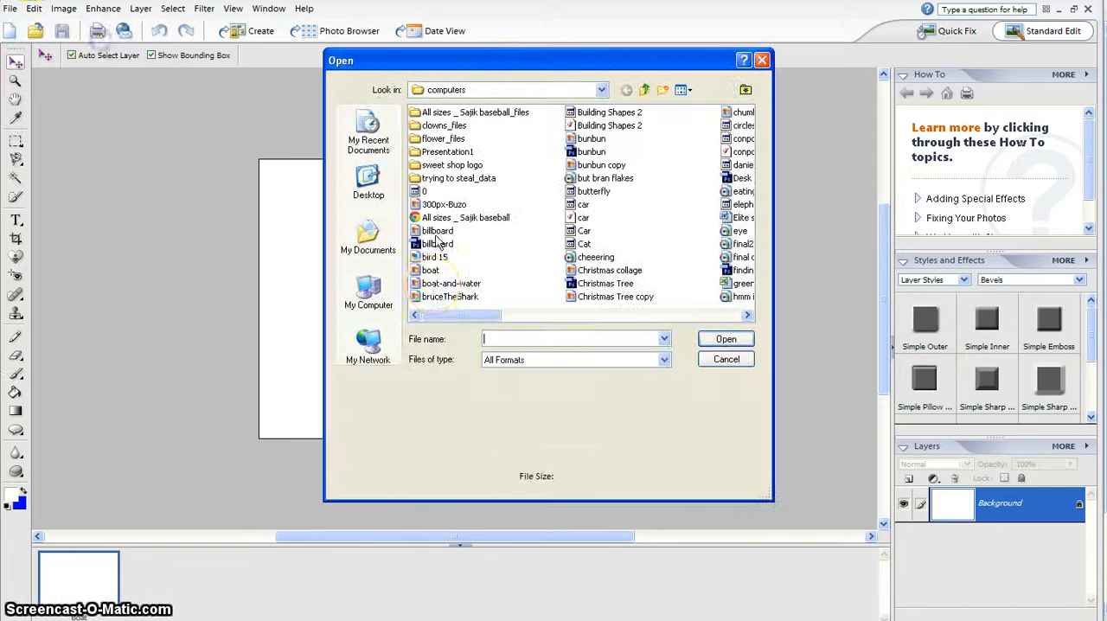
pyautogui.click(450, 283)
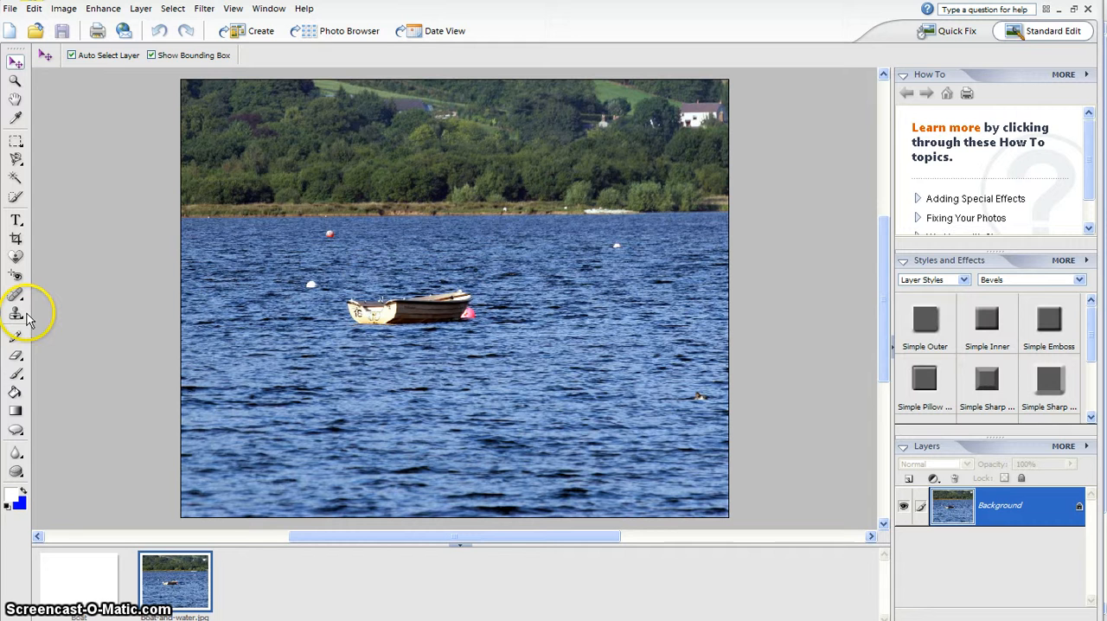
# Step: Select the Clone Stamp tool with a 50 px brush
pyautogui.click(16, 312)
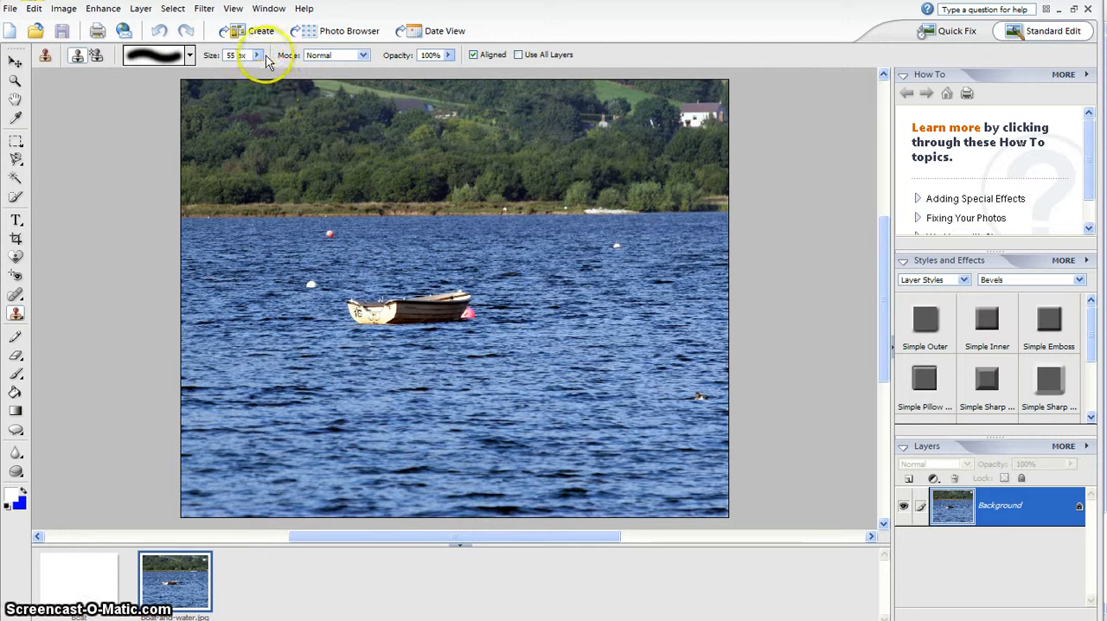
pyautogui.click(257, 54)
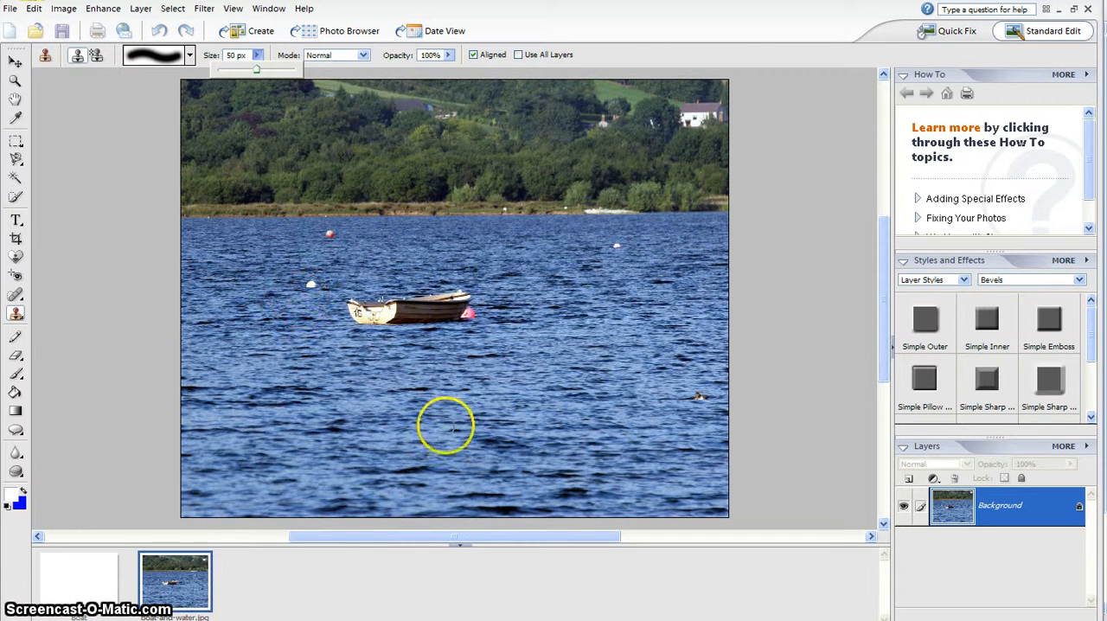
pyautogui.moveTo(361, 340)
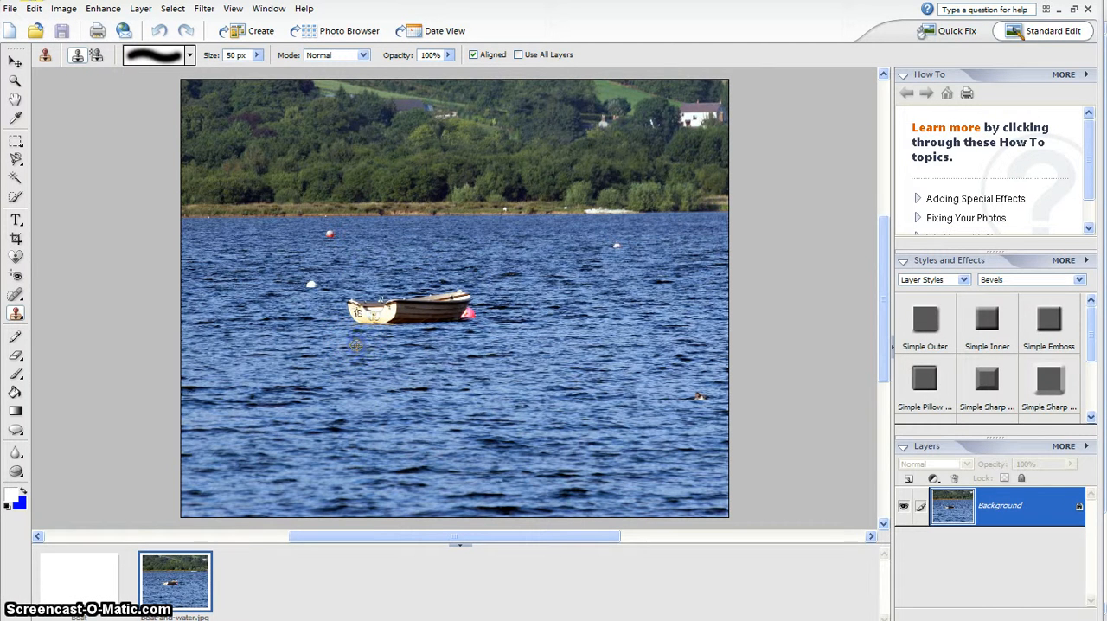
# Step: Sample the water below the boat and clone it over the boat's right end
pyautogui.click(355, 320)
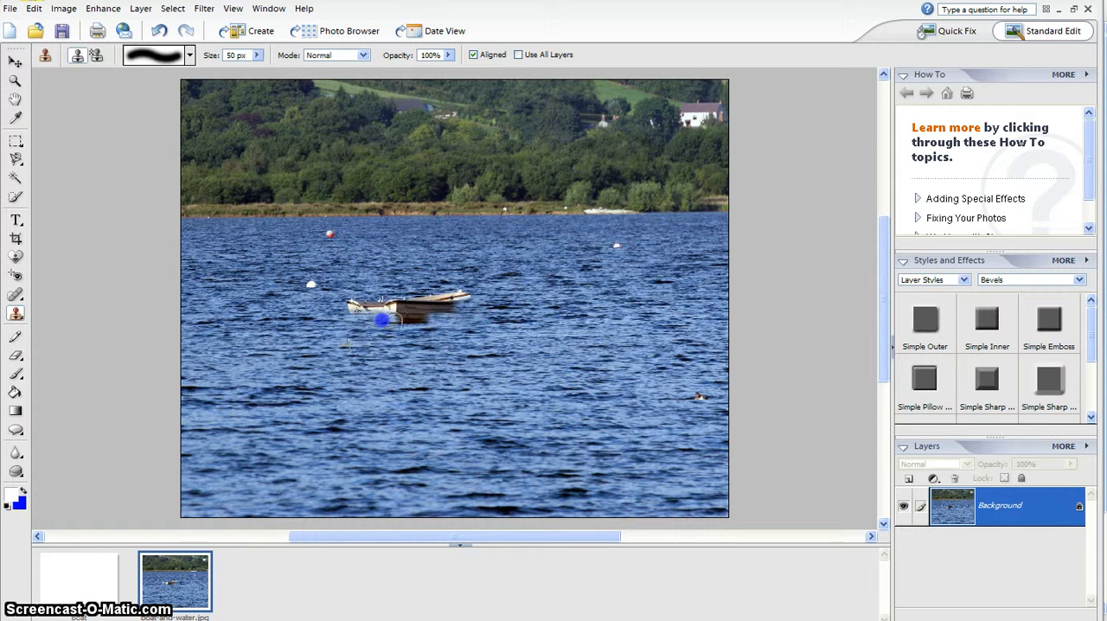
pyautogui.click(385, 320)
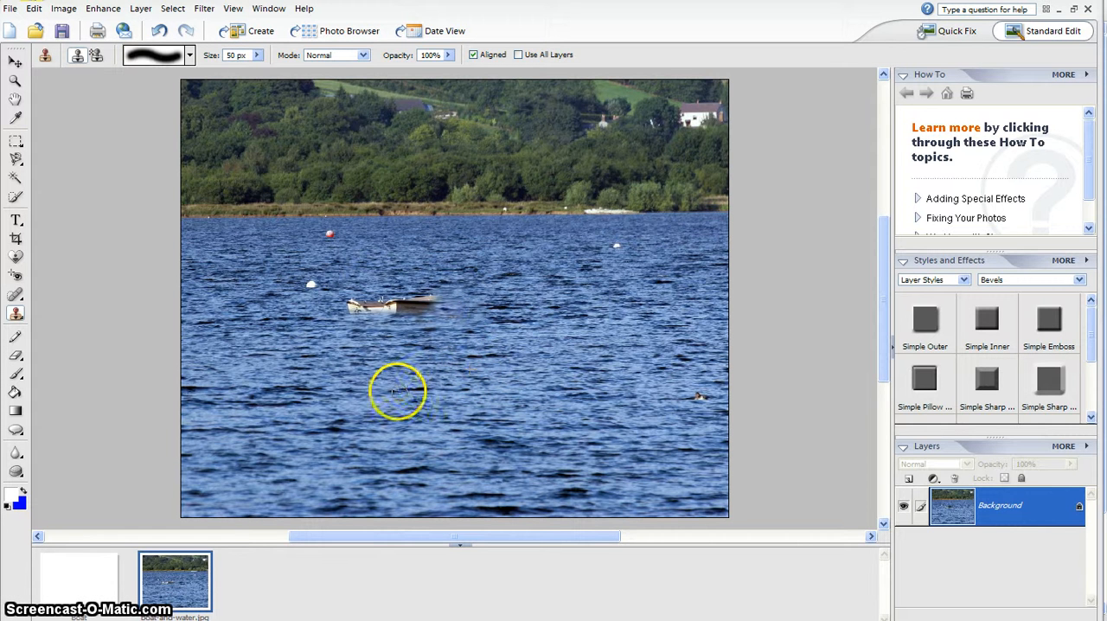
pyautogui.moveTo(424, 302)
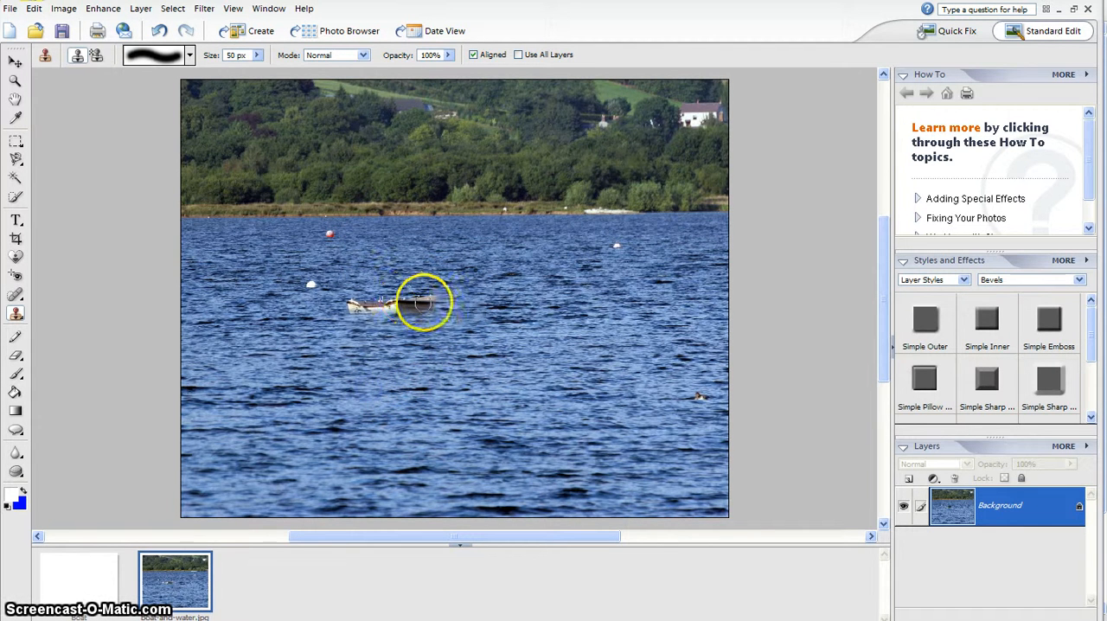
# Step: Clone fresh water over the remaining boat fragments until only lake remains
pyautogui.click(424, 302)
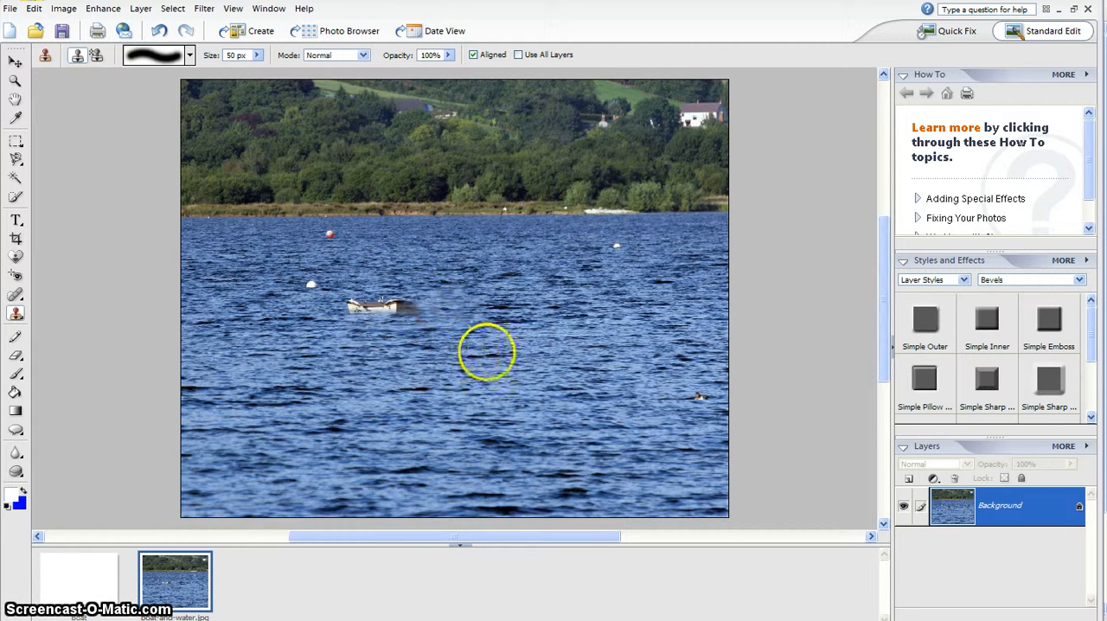
pyautogui.click(480, 349)
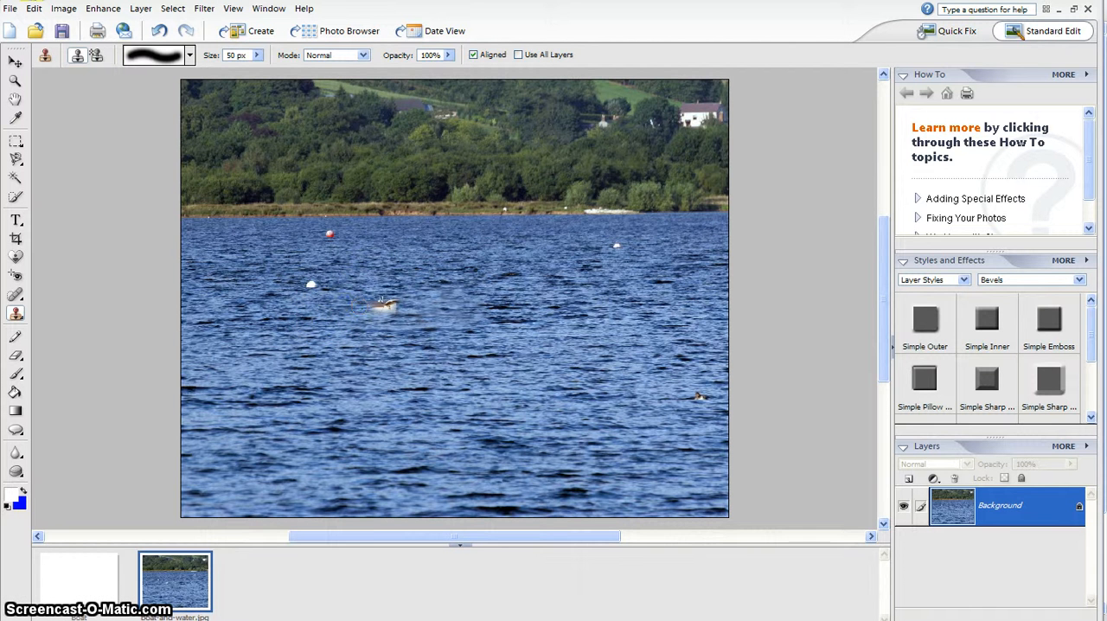
pyautogui.click(371, 307)
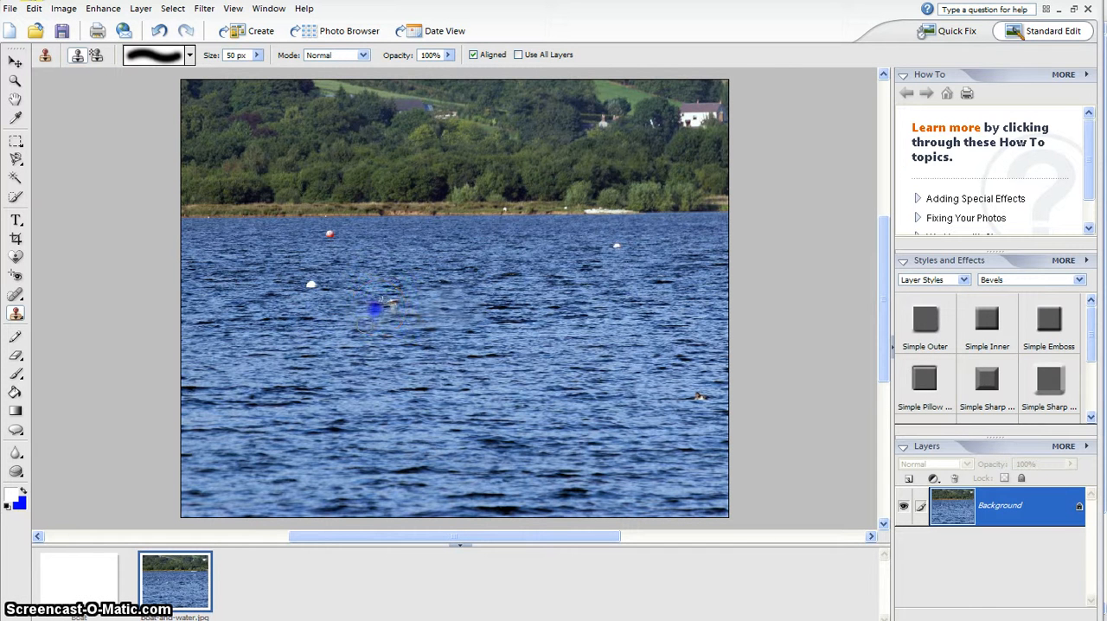
pyautogui.click(385, 305)
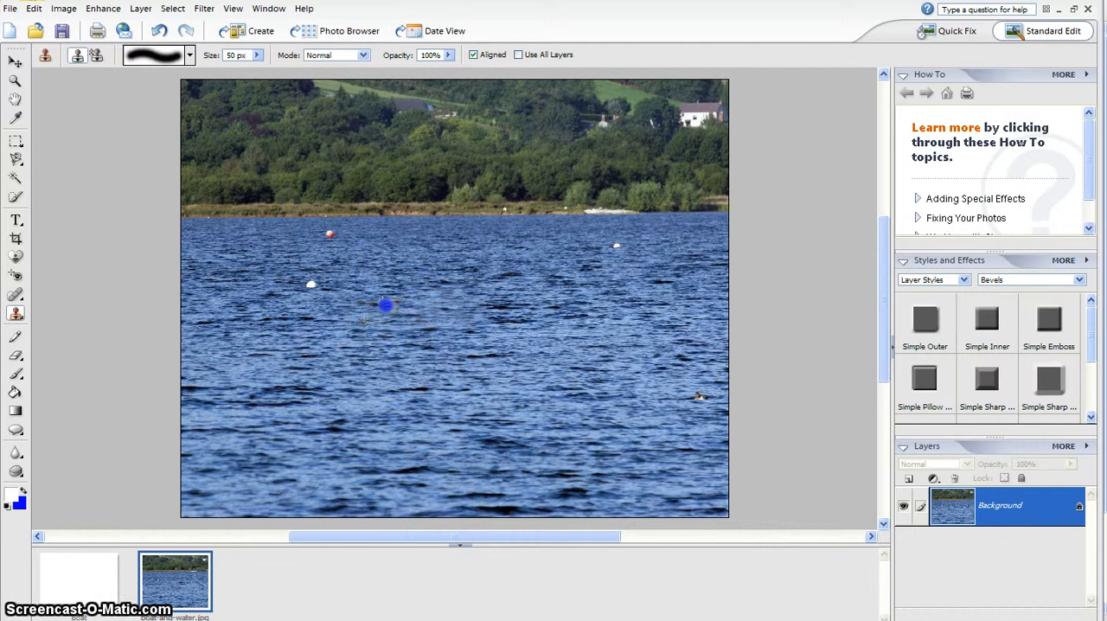